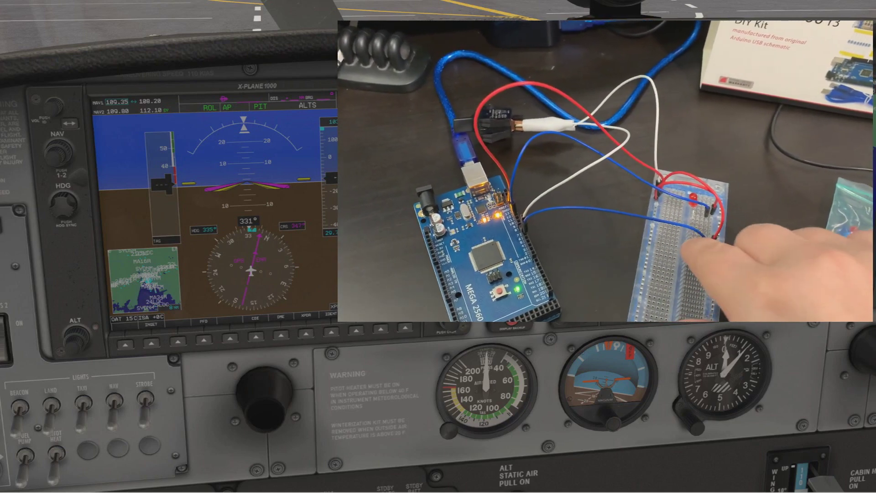
Step: Toggle the G1000 NAV/GPS mode so the autopilot changes from ROL to GPS
left_click(691, 249)
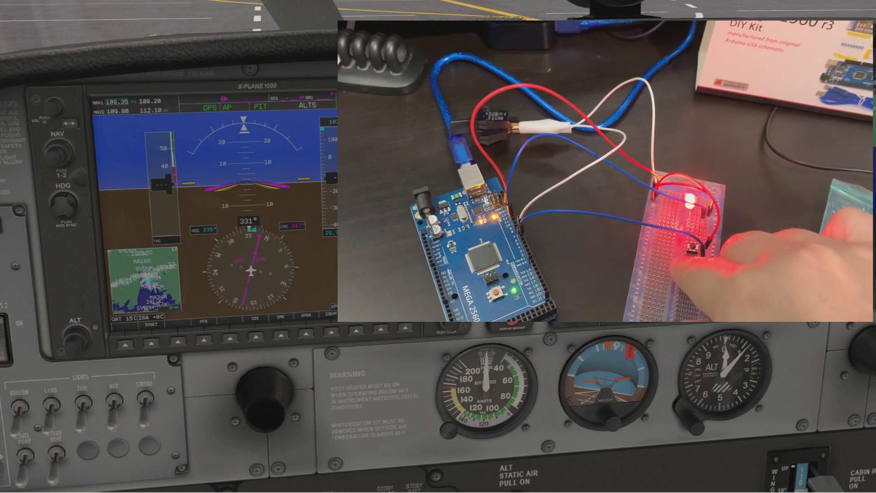